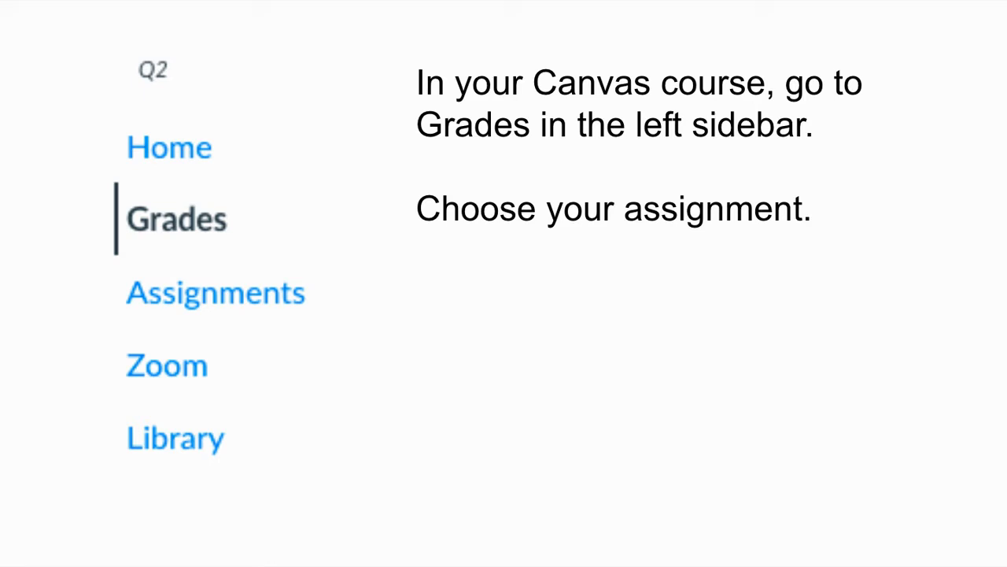
Go to Grades and view the Exit Ticket assignment's submission details.
click(176, 217)
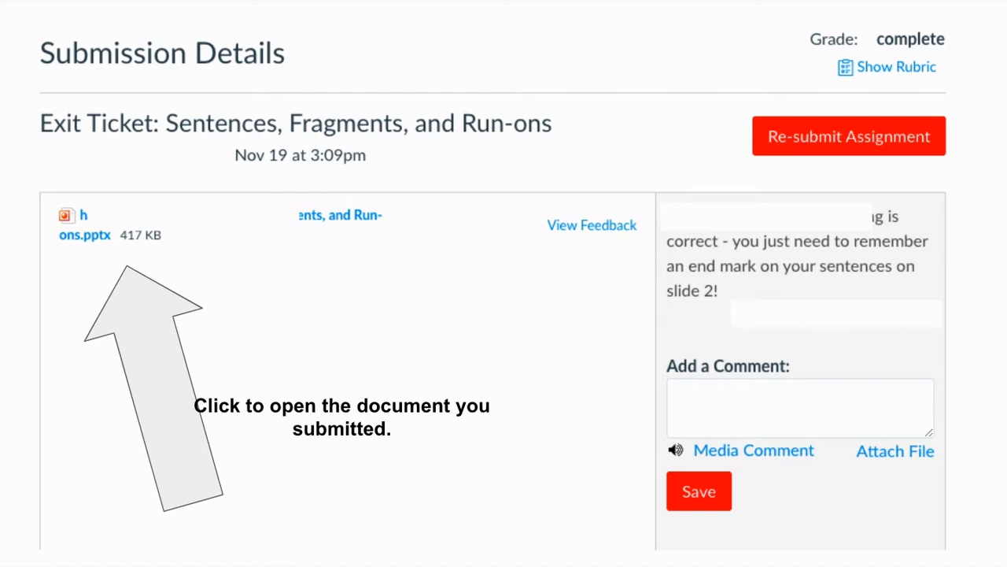
mouse_move(708, 39)
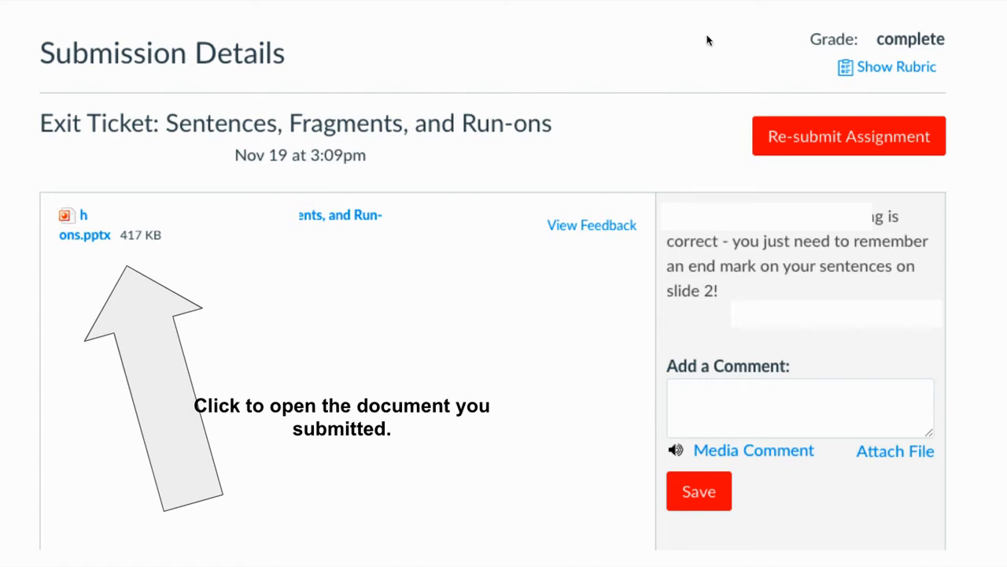
mouse_move(86, 54)
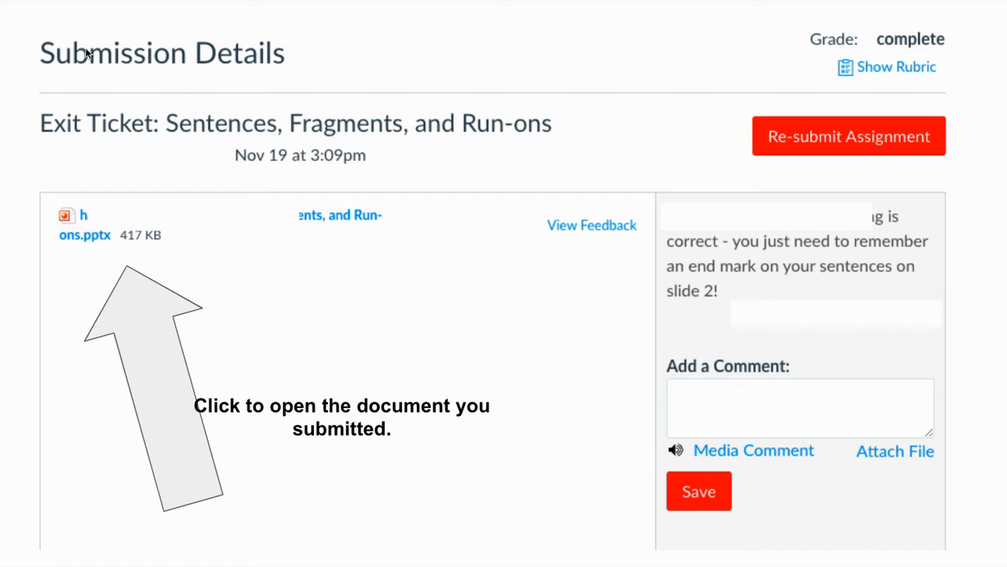
mouse_move(314, 136)
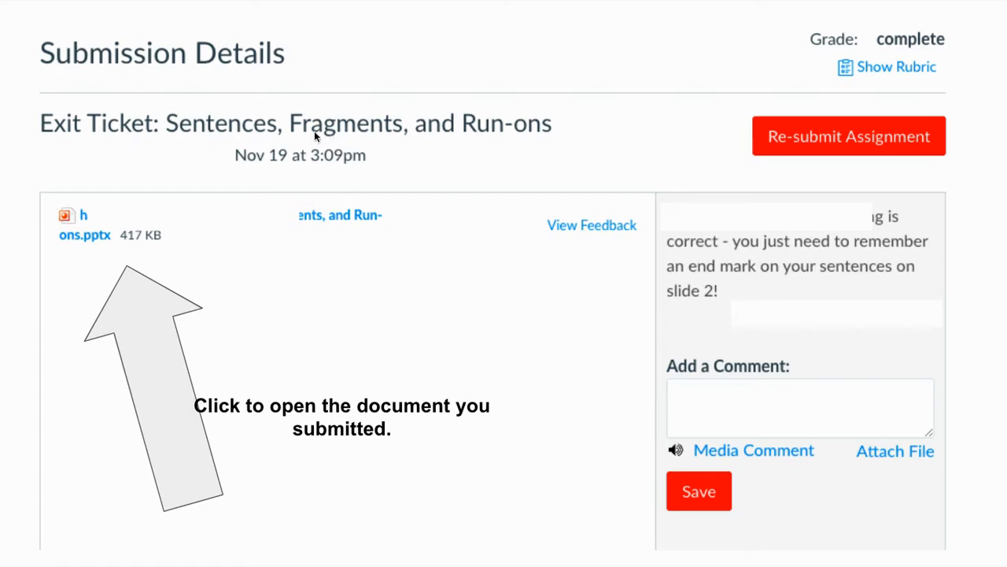
mouse_move(397, 158)
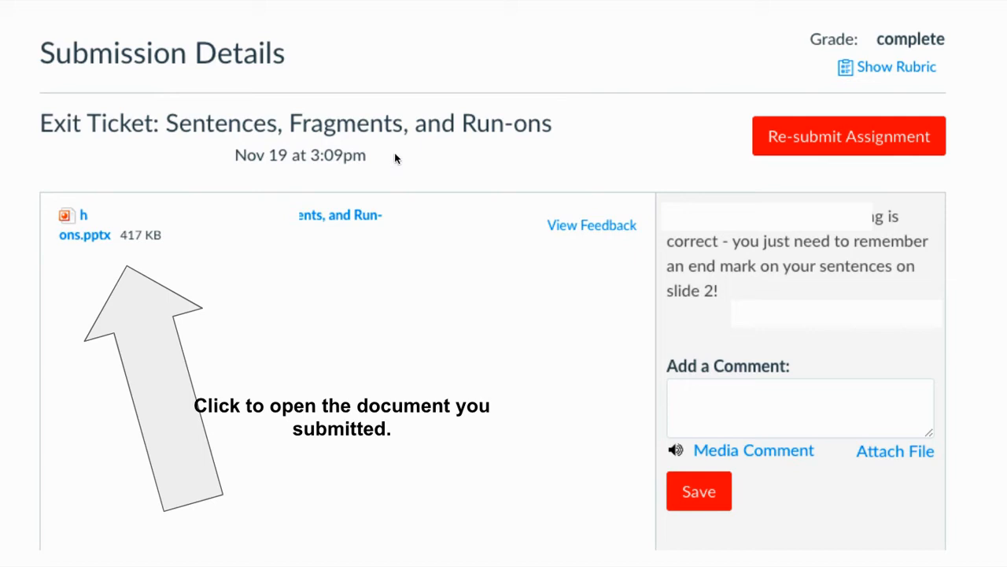
mouse_move(113, 228)
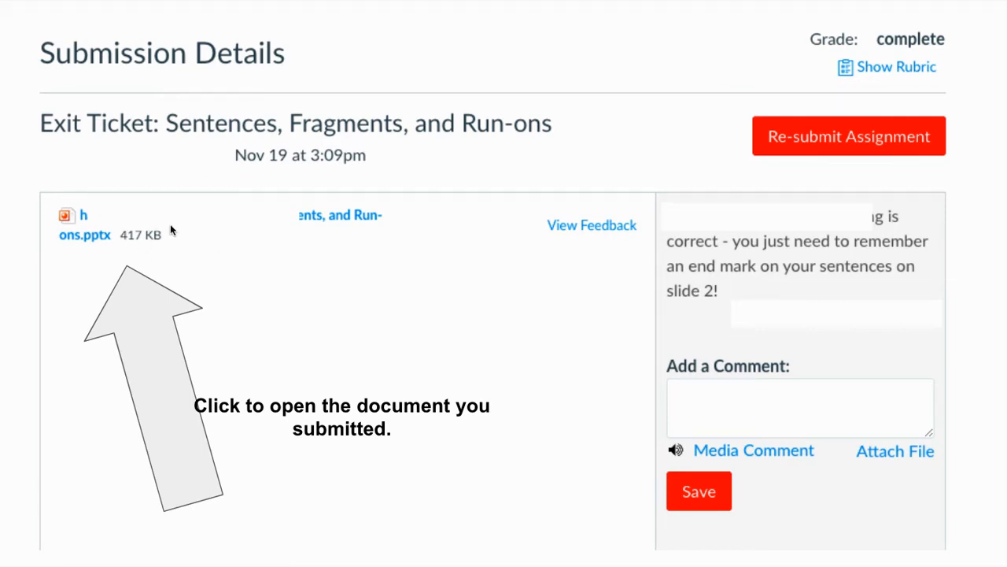
mouse_move(189, 252)
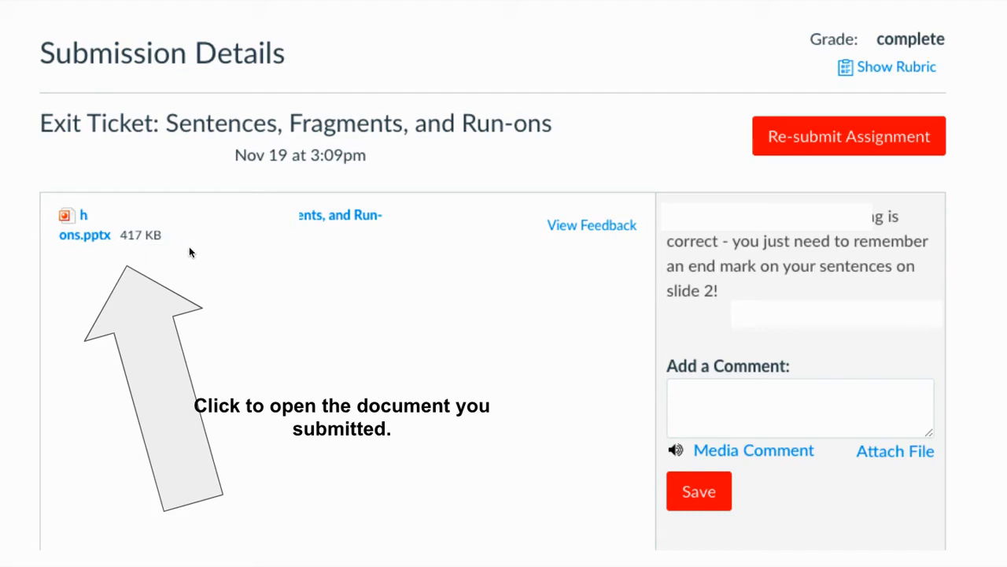
mouse_move(227, 242)
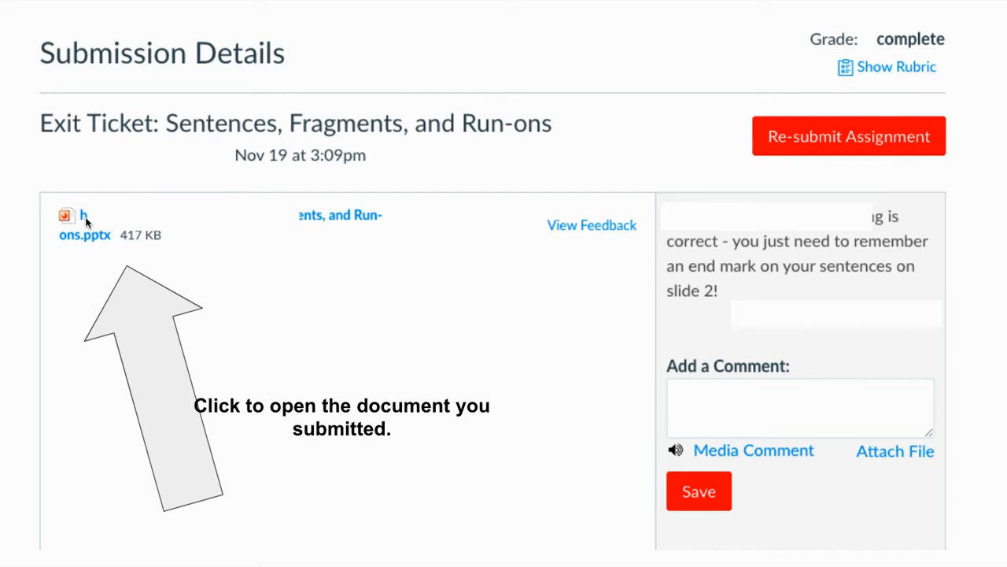
mouse_move(76, 249)
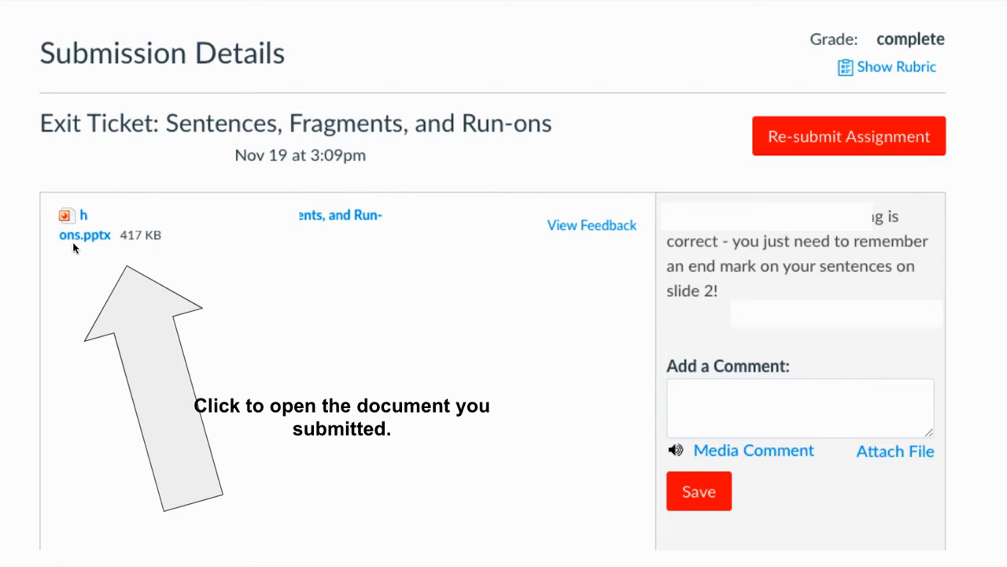
mouse_move(123, 195)
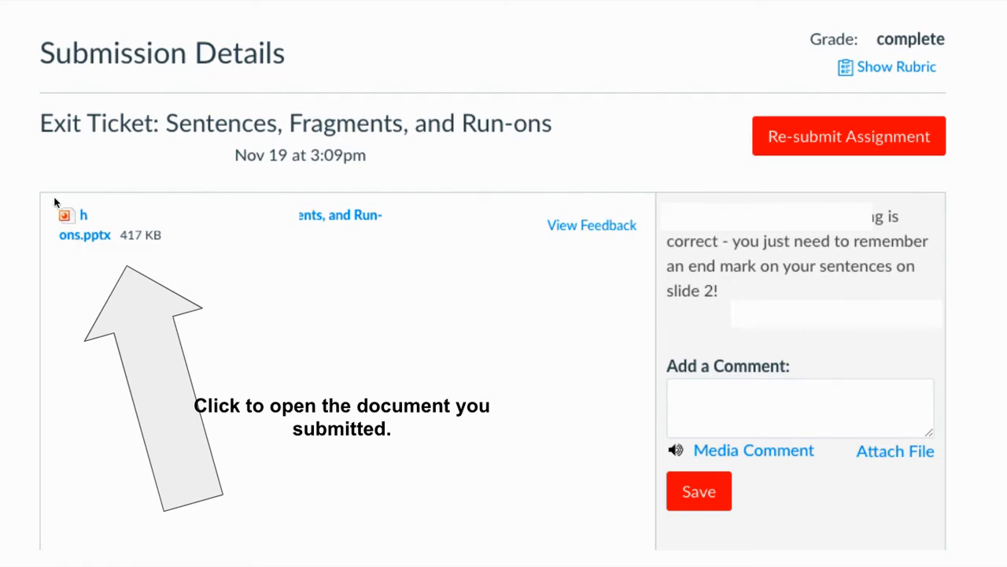
mouse_move(249, 174)
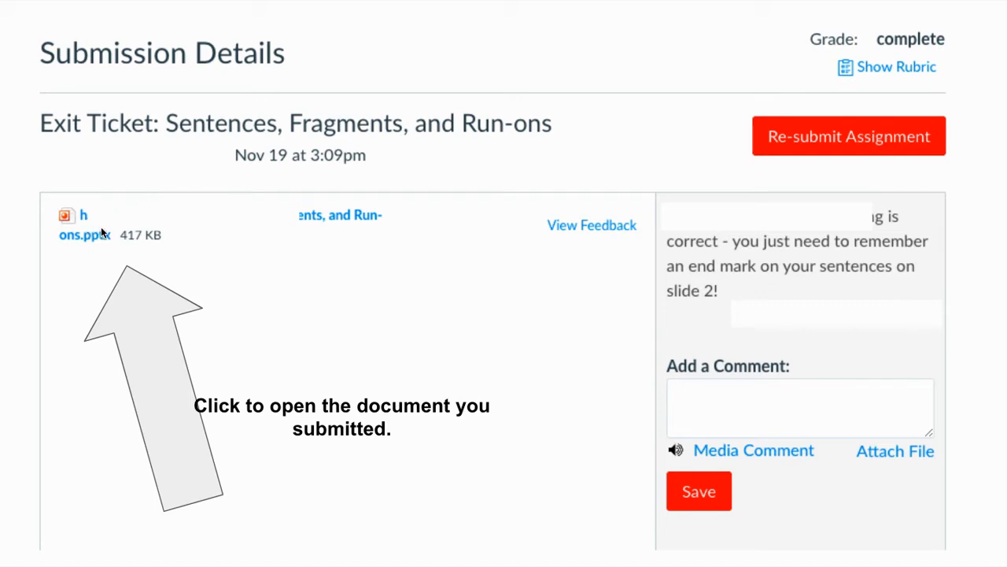
mouse_move(123, 219)
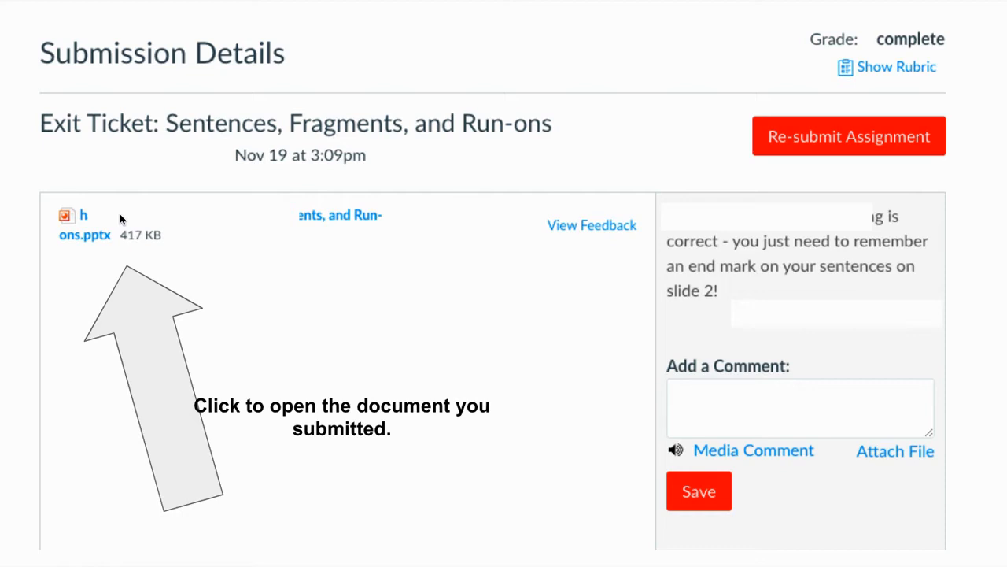
mouse_move(123, 220)
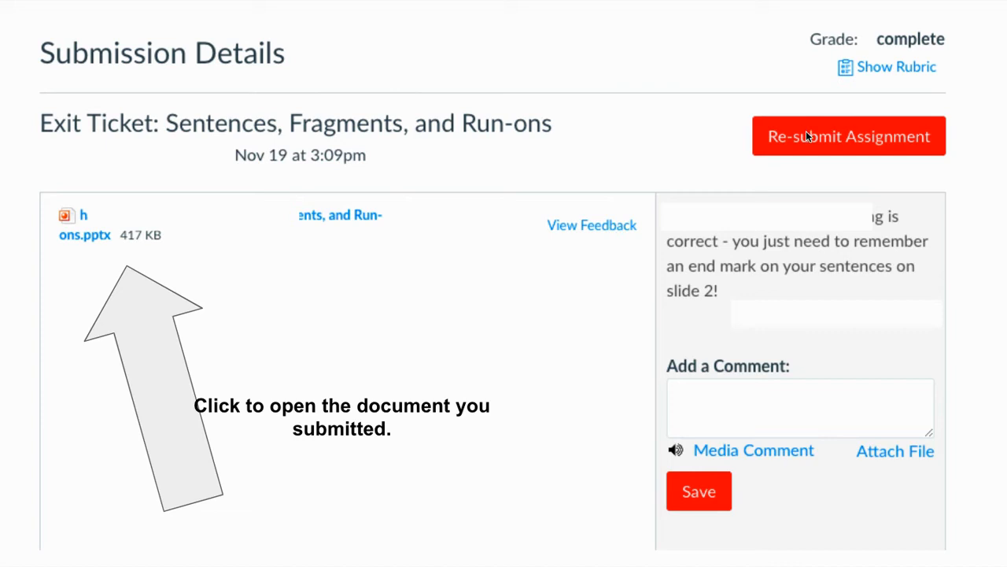
mouse_move(806, 141)
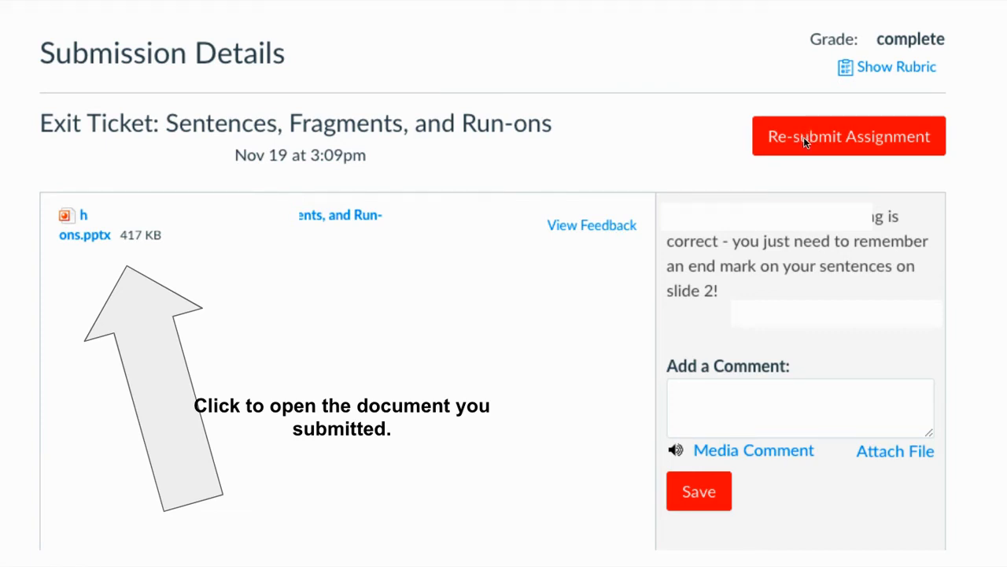
mouse_move(661, 213)
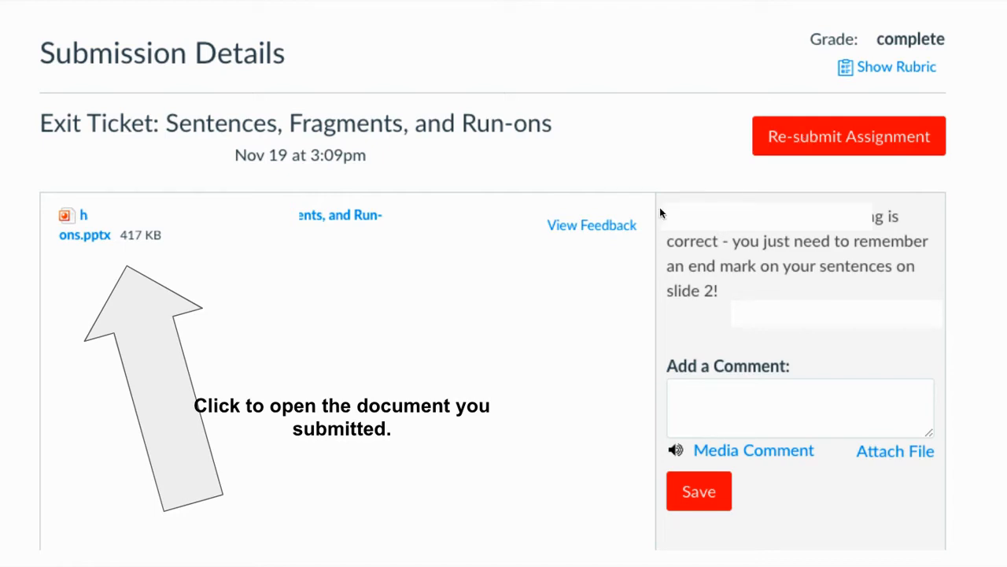
mouse_move(359, 230)
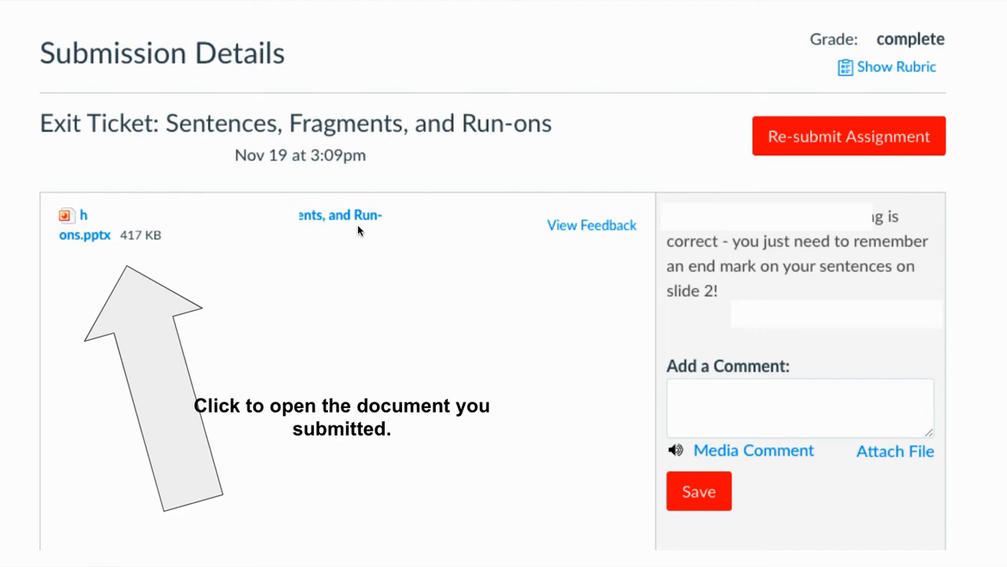
mouse_move(358, 230)
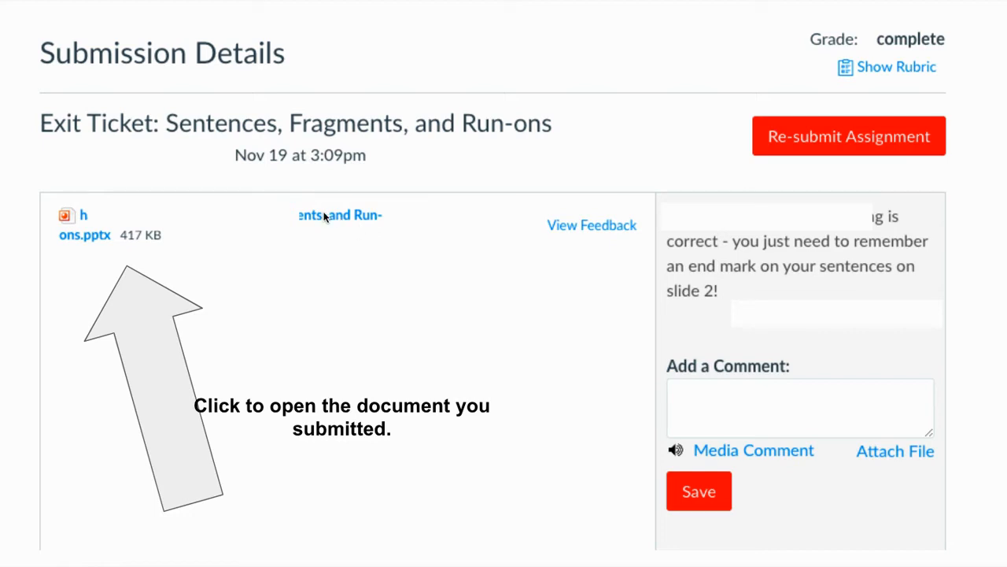
mouse_move(331, 221)
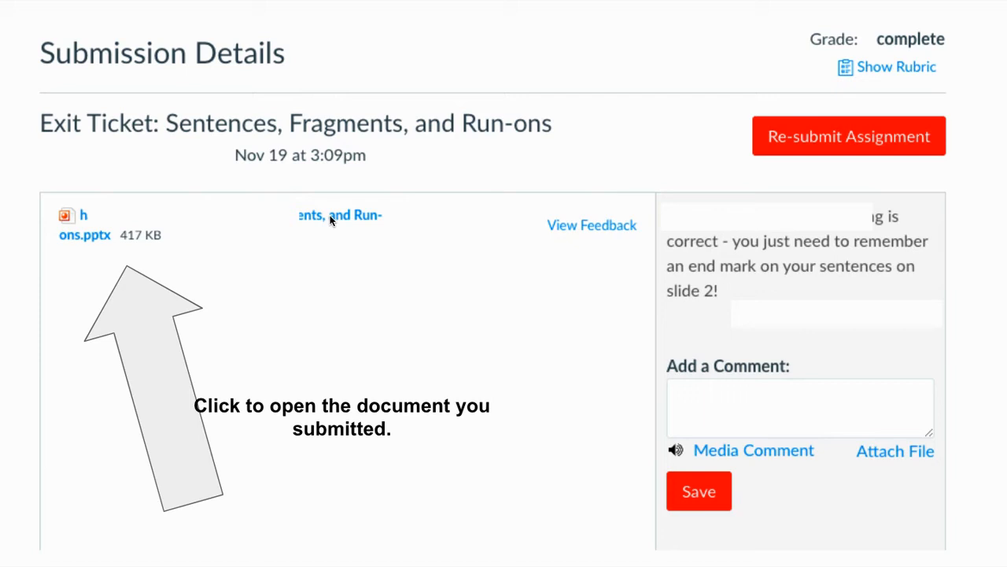
mouse_move(393, 285)
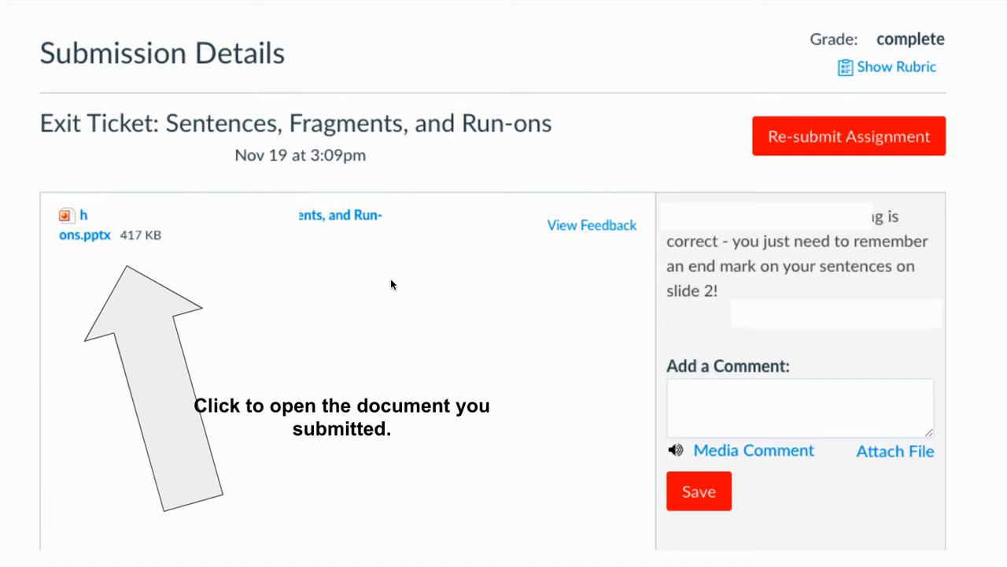
mouse_move(581, 342)
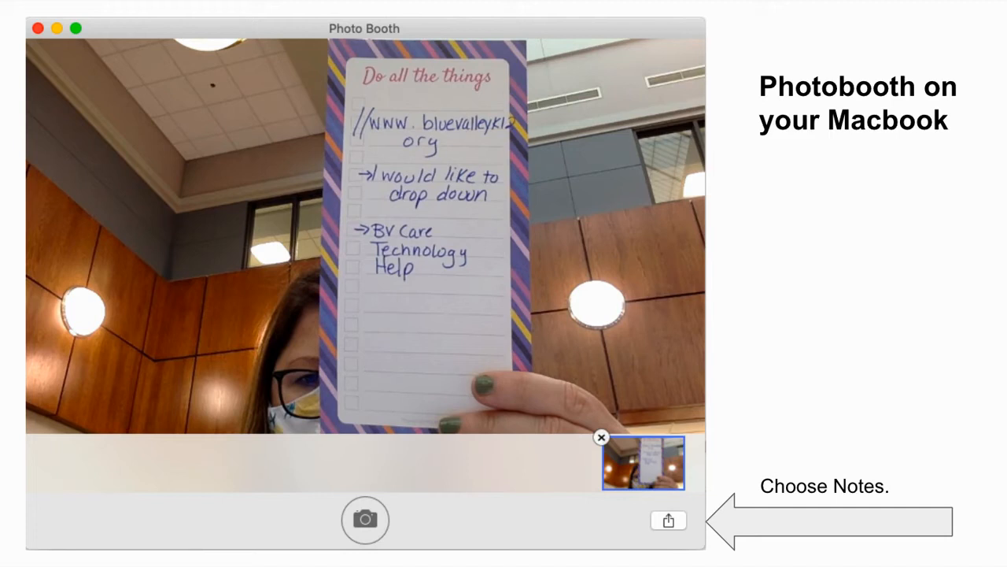
mouse_move(631, 332)
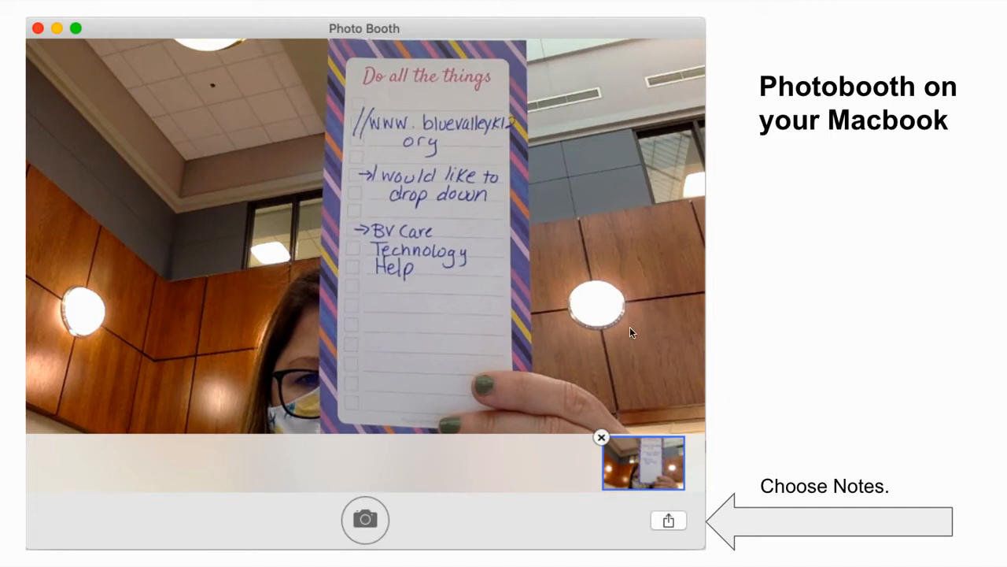
mouse_move(526, 359)
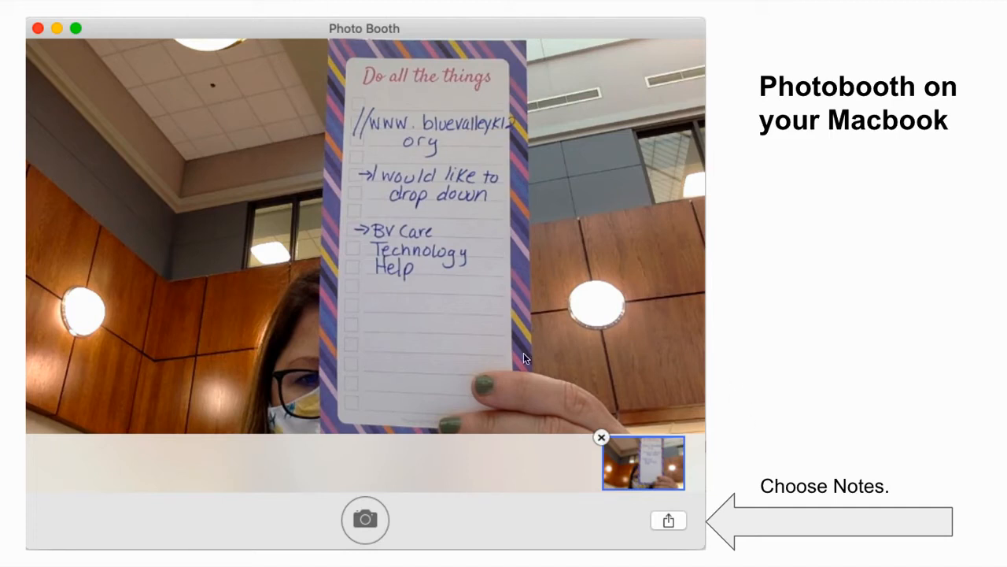
mouse_move(702, 334)
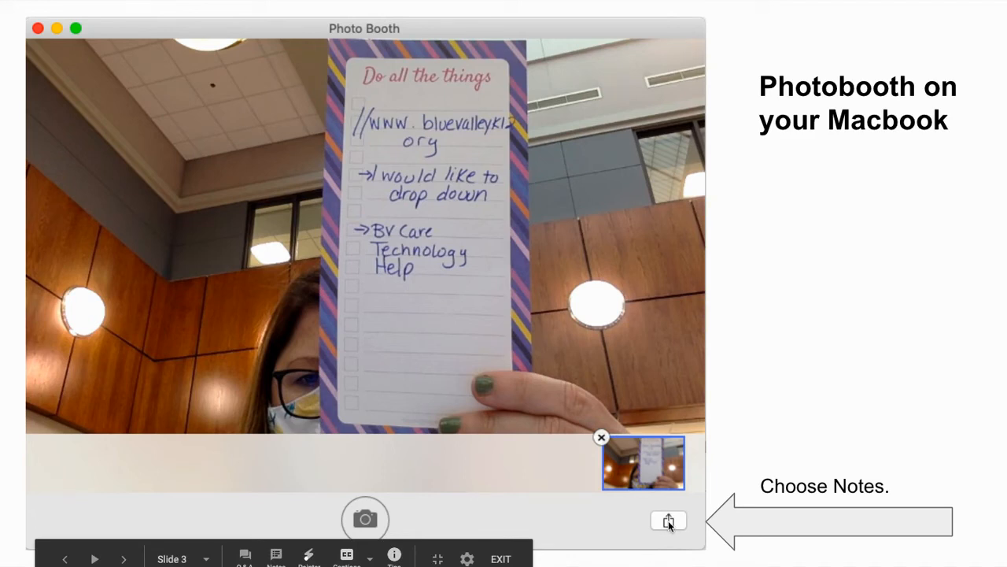
mouse_move(954, 377)
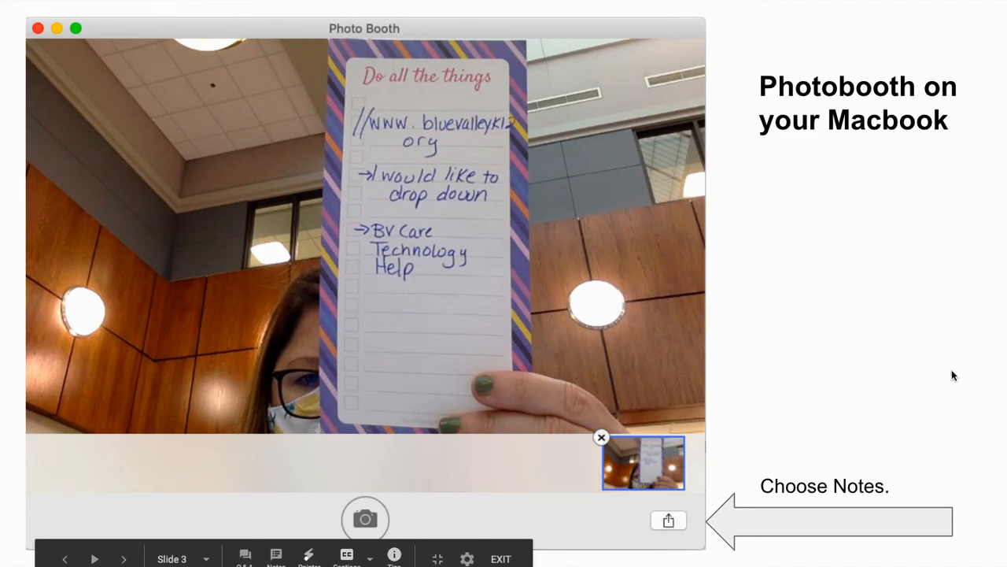
mouse_move(945, 386)
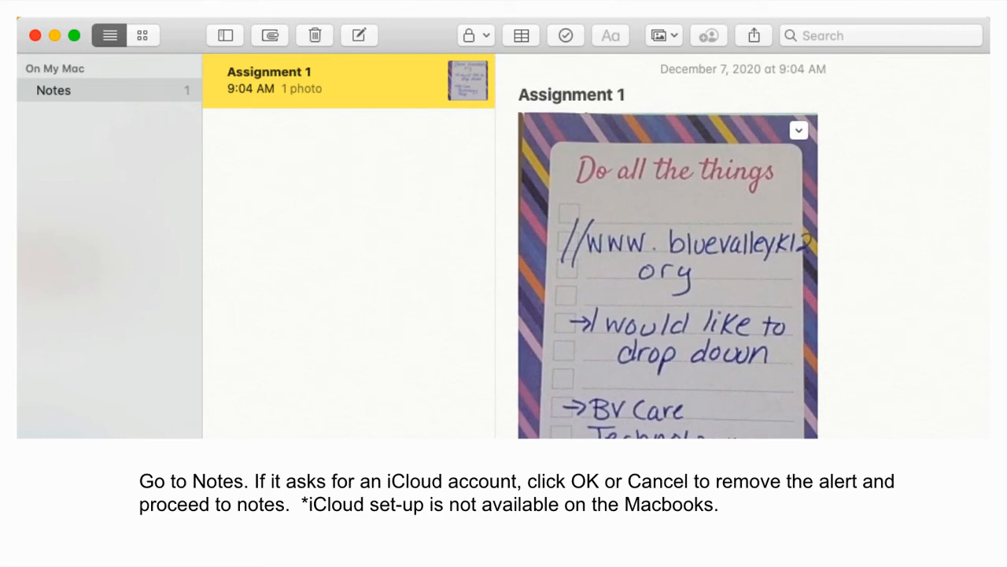
mouse_move(905, 245)
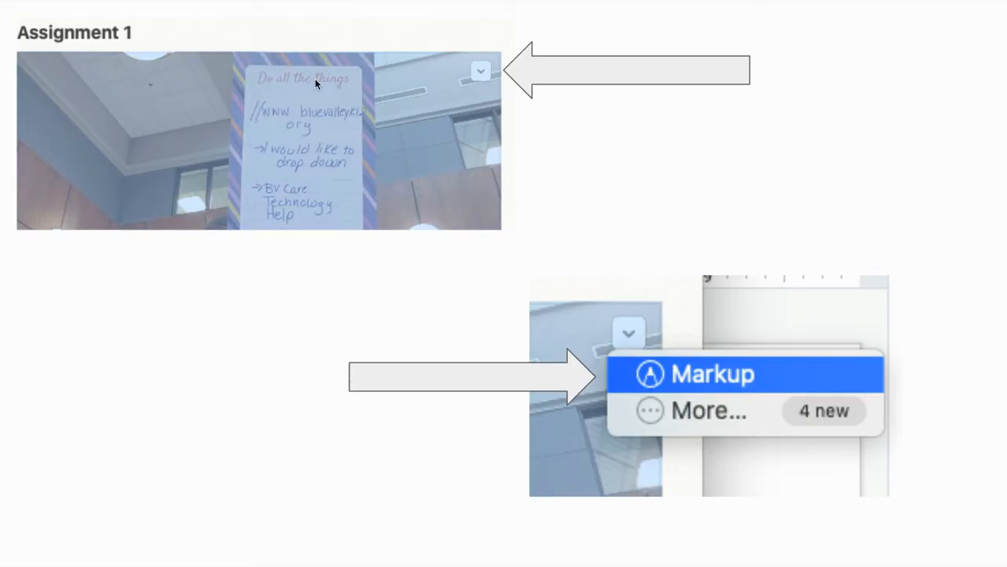
mouse_move(214, 205)
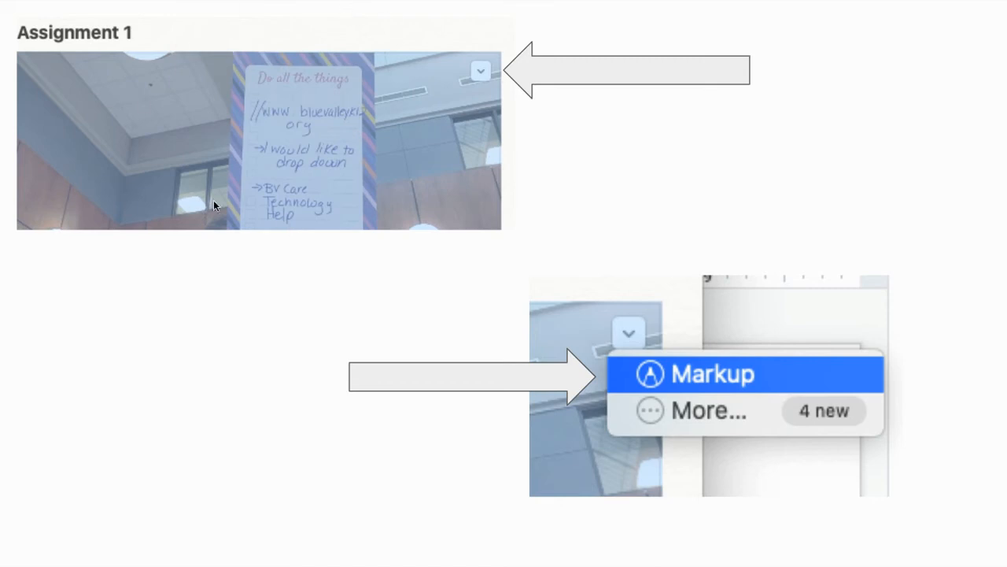
mouse_move(110, 131)
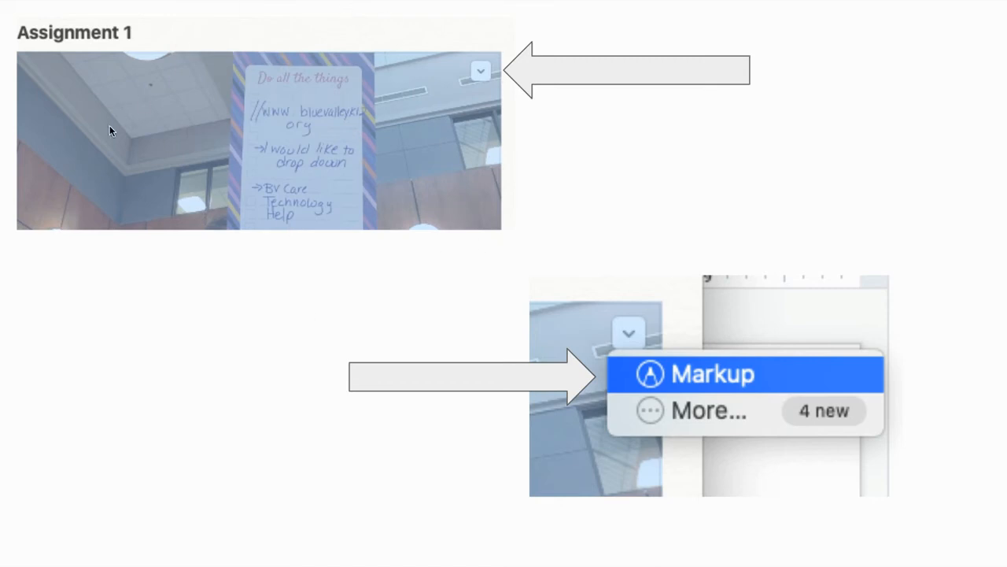
mouse_move(567, 132)
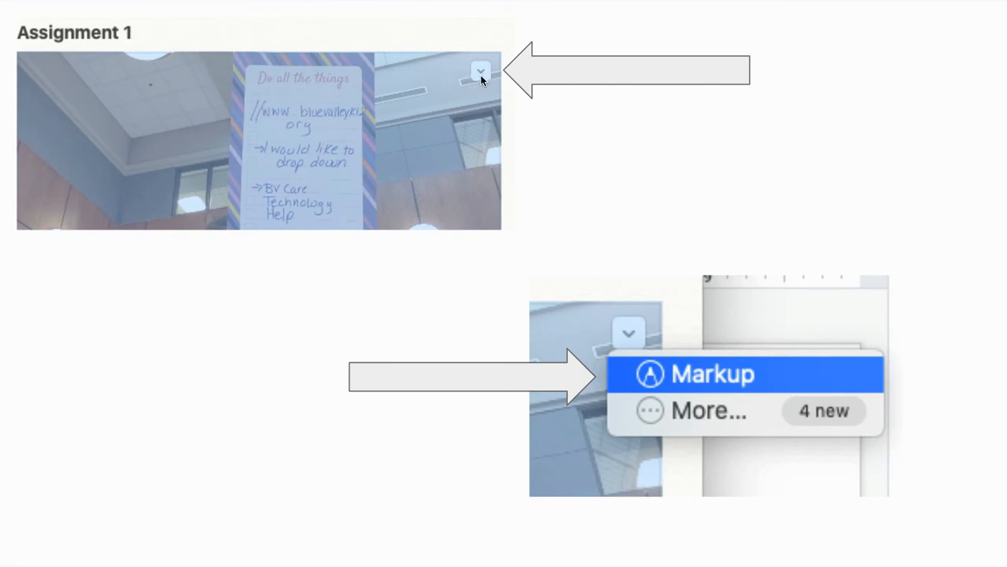
mouse_move(569, 264)
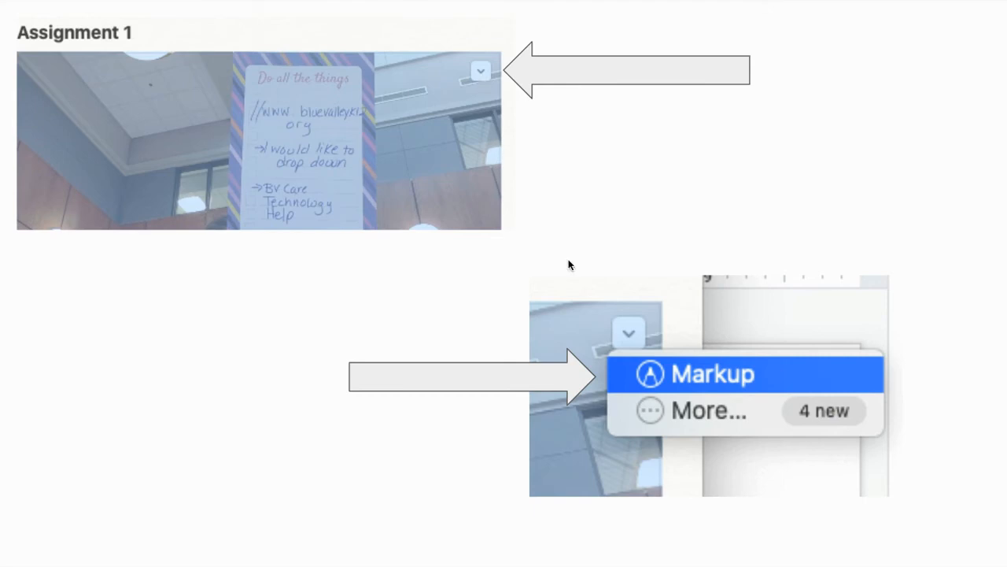
mouse_move(722, 383)
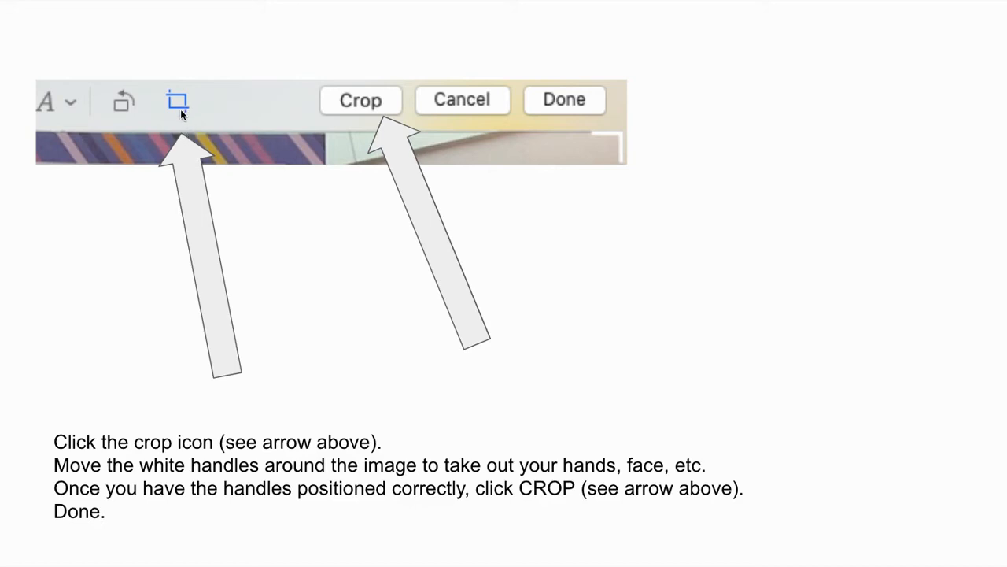
mouse_move(559, 265)
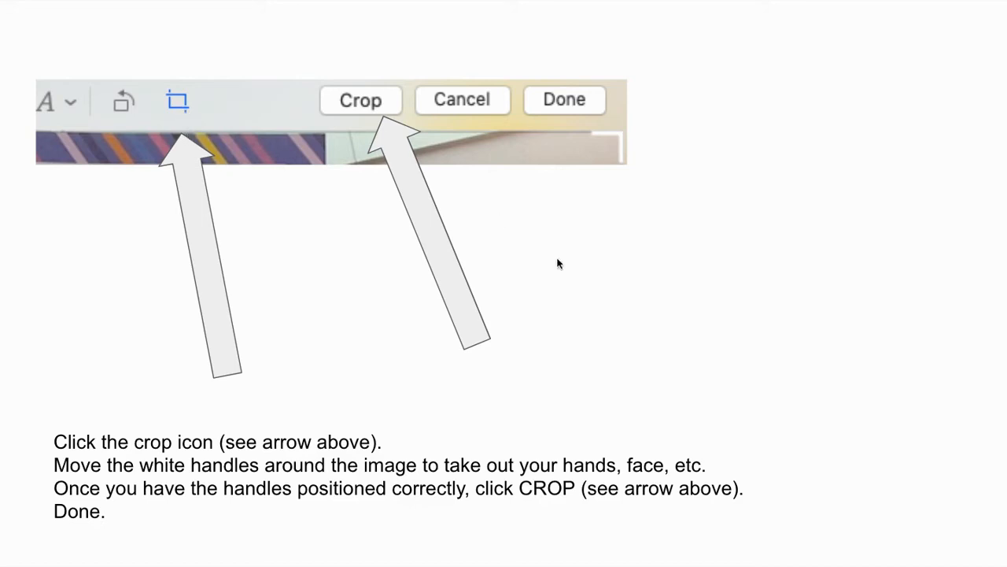
mouse_move(604, 140)
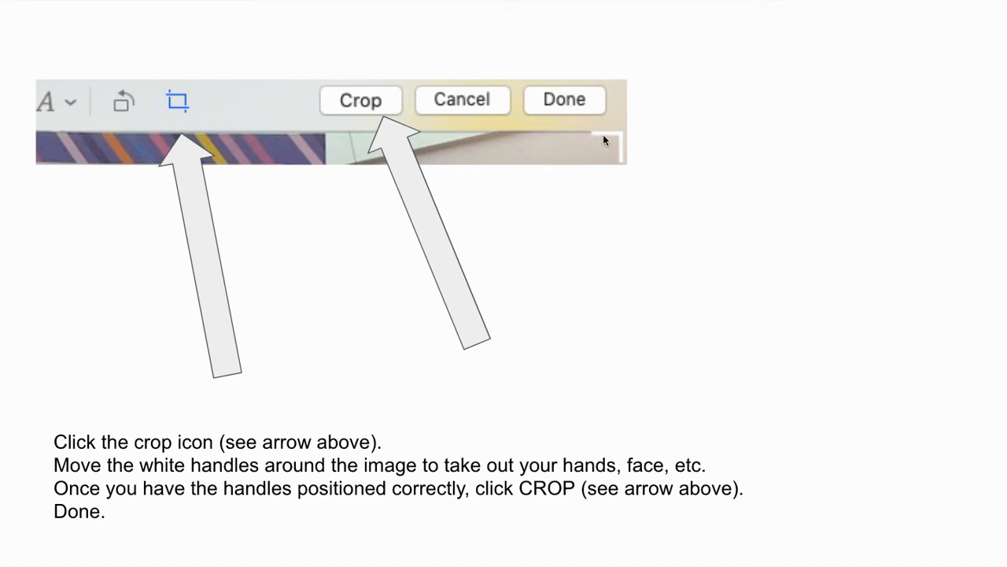
mouse_move(598, 138)
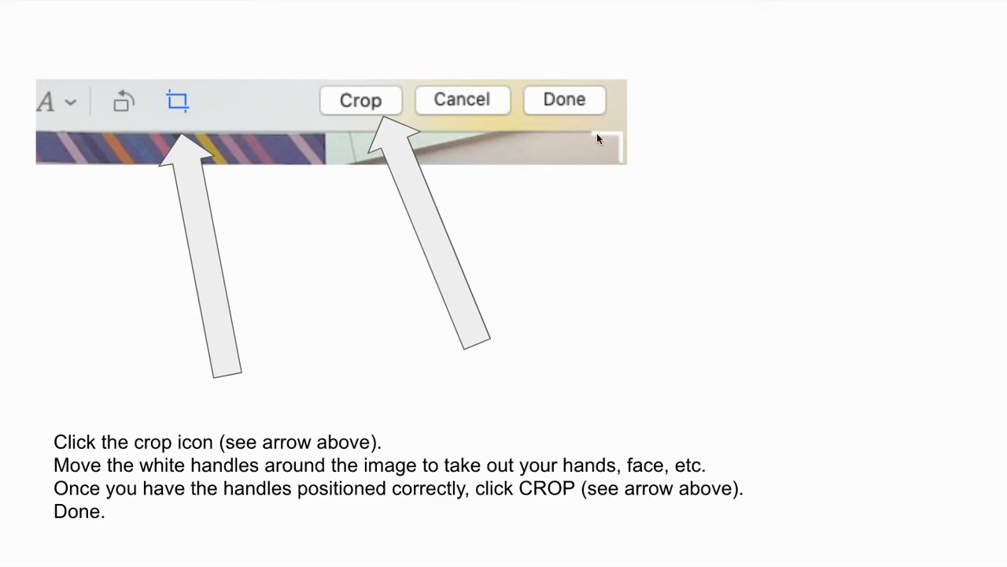
mouse_move(617, 154)
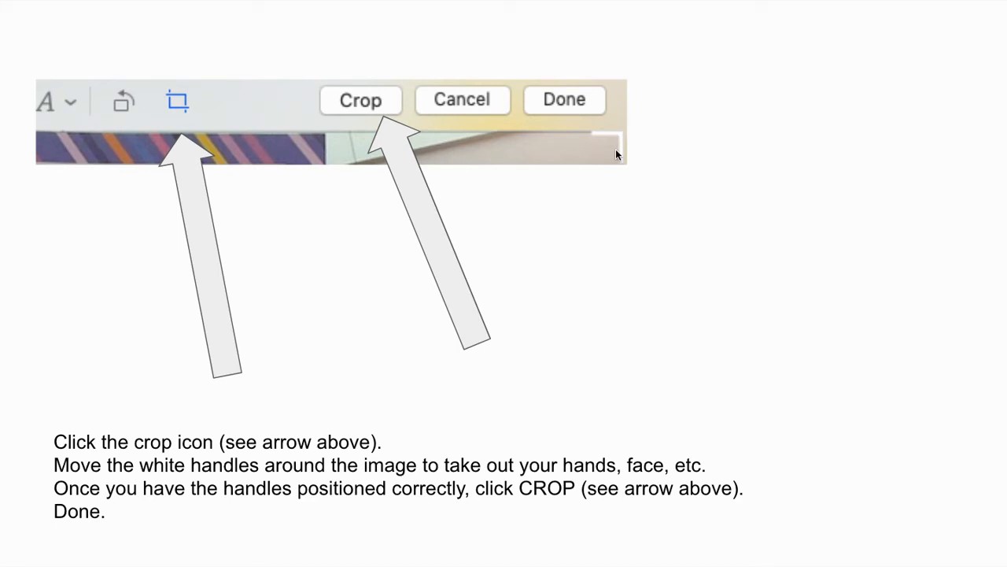
mouse_move(403, 244)
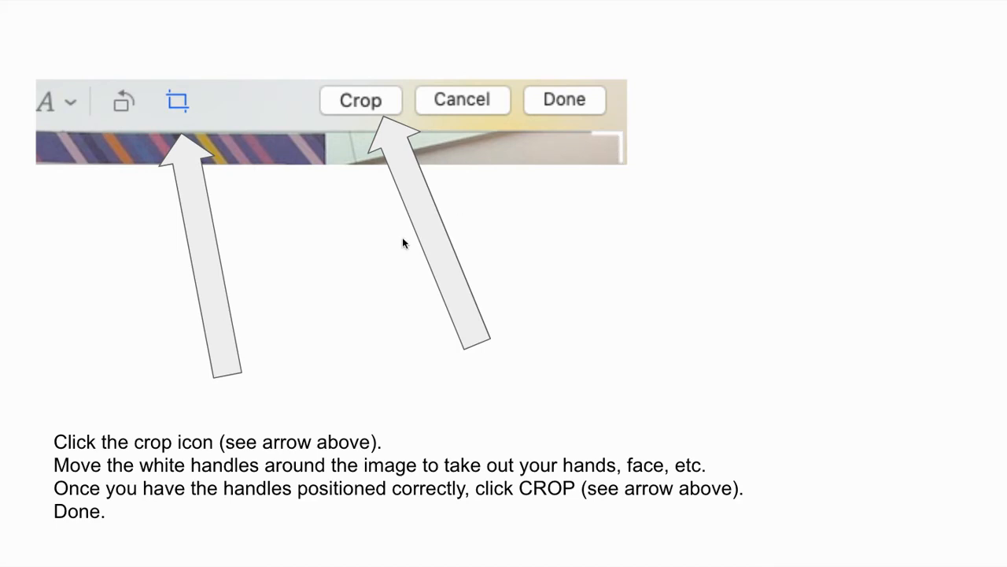
mouse_move(315, 243)
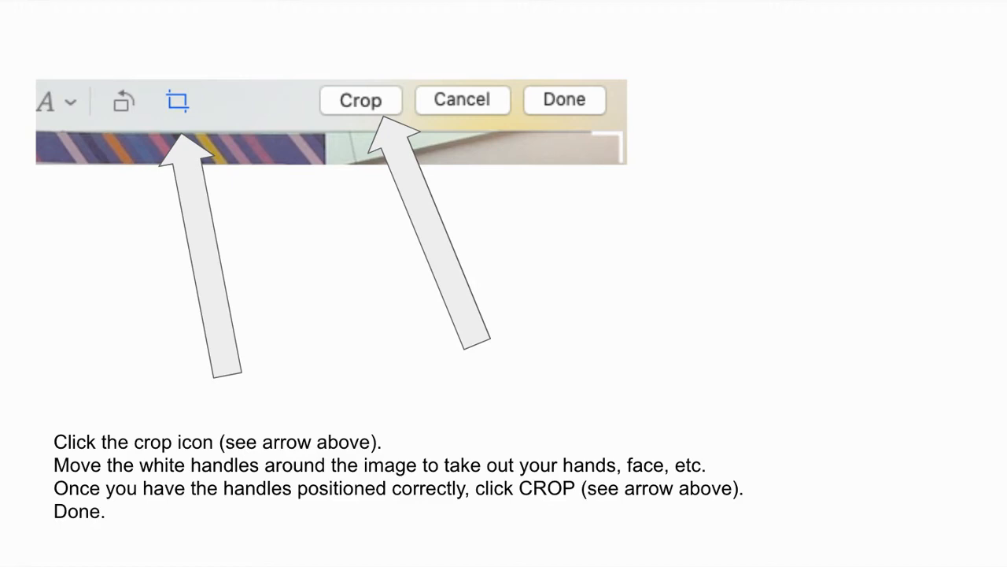
mouse_move(349, 201)
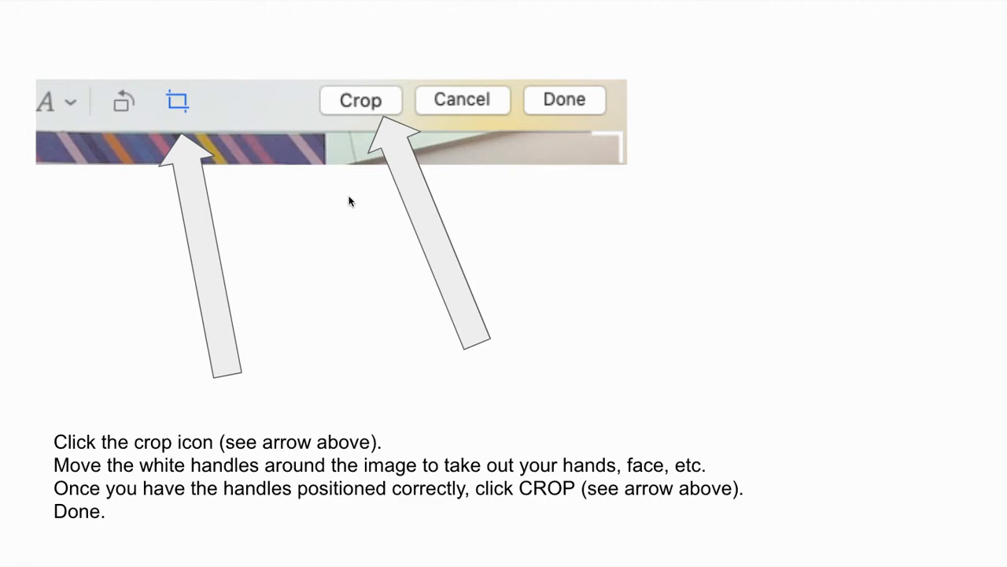
mouse_move(548, 113)
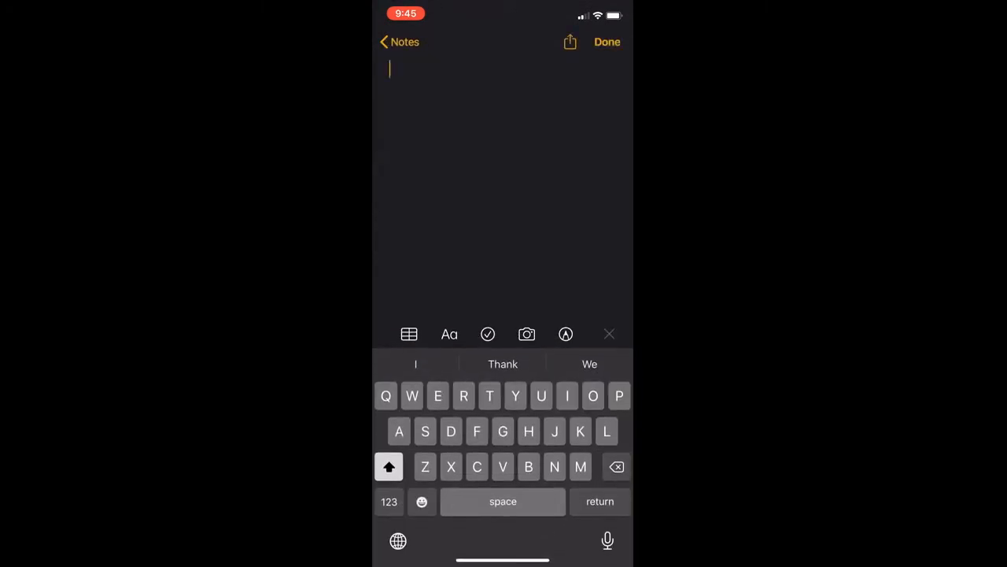
Scan the Zoom meeting sign with Scan Documents and save it into the note.
click(526, 334)
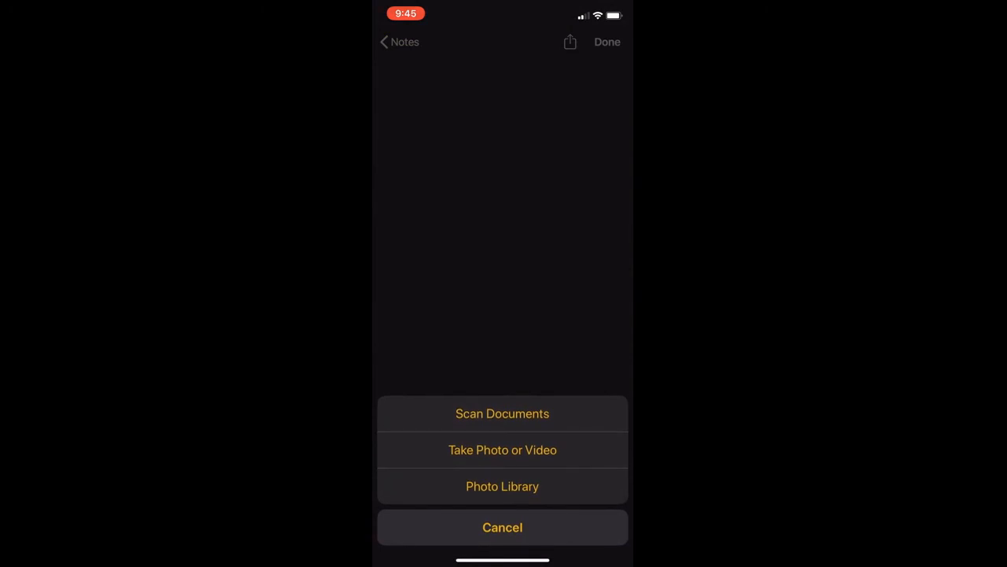
click(502, 412)
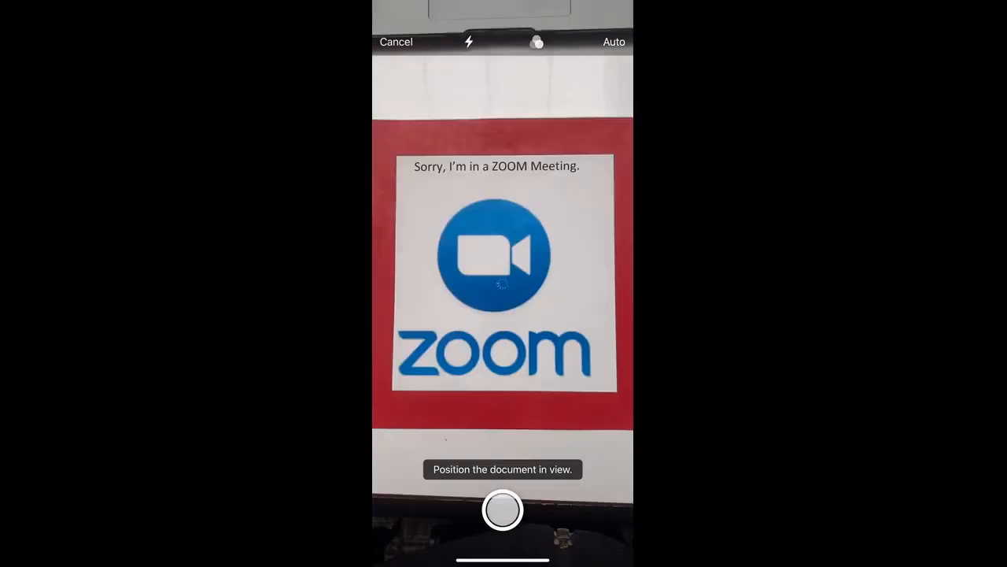
click(502, 510)
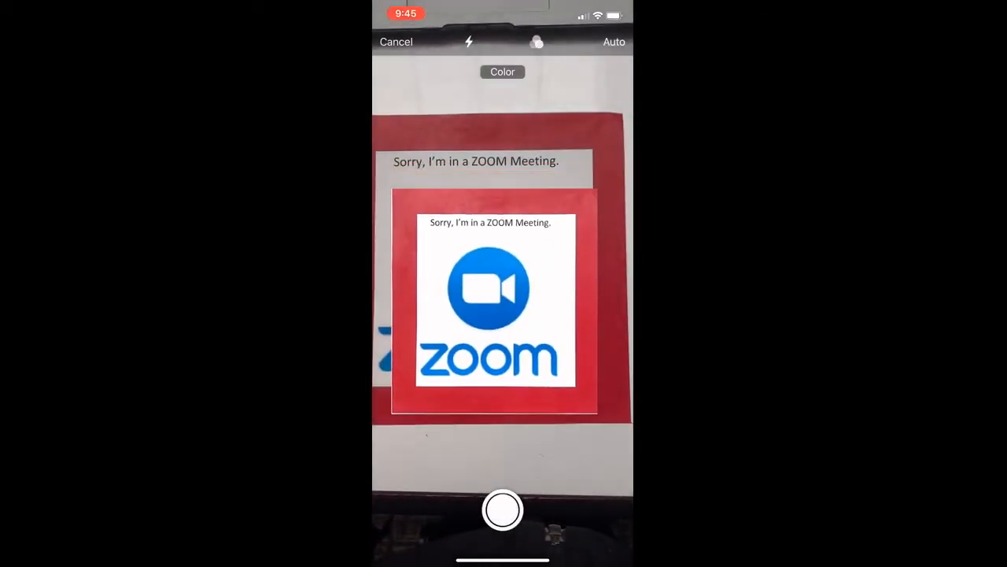
click(503, 510)
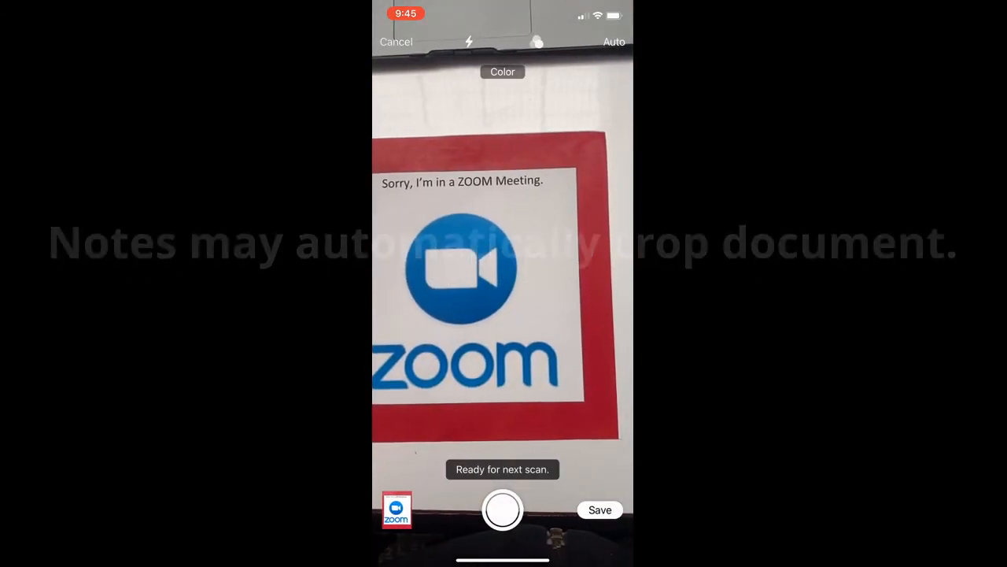
click(600, 510)
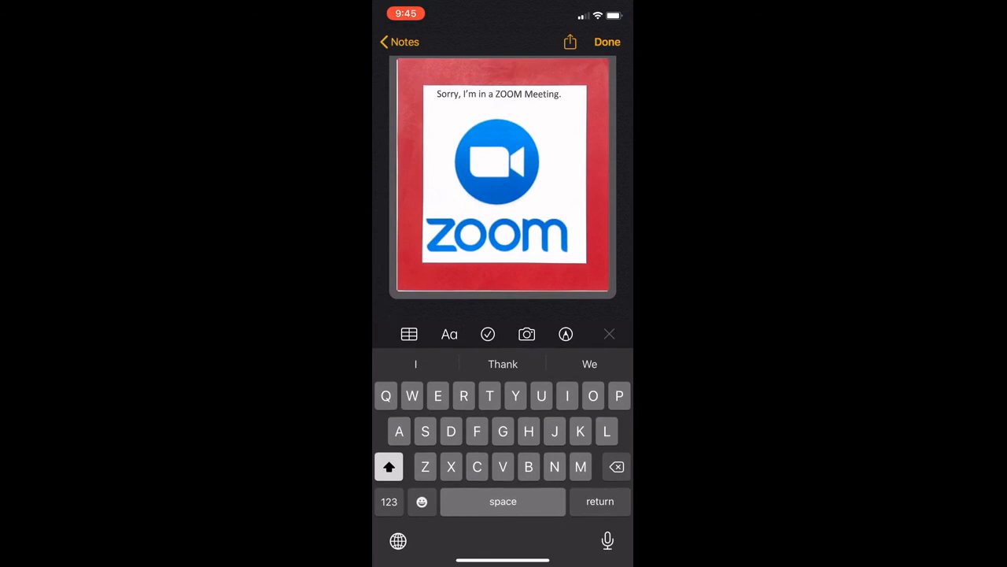
Share the note to Google Drive as a PDF and start editing its file name.
click(570, 41)
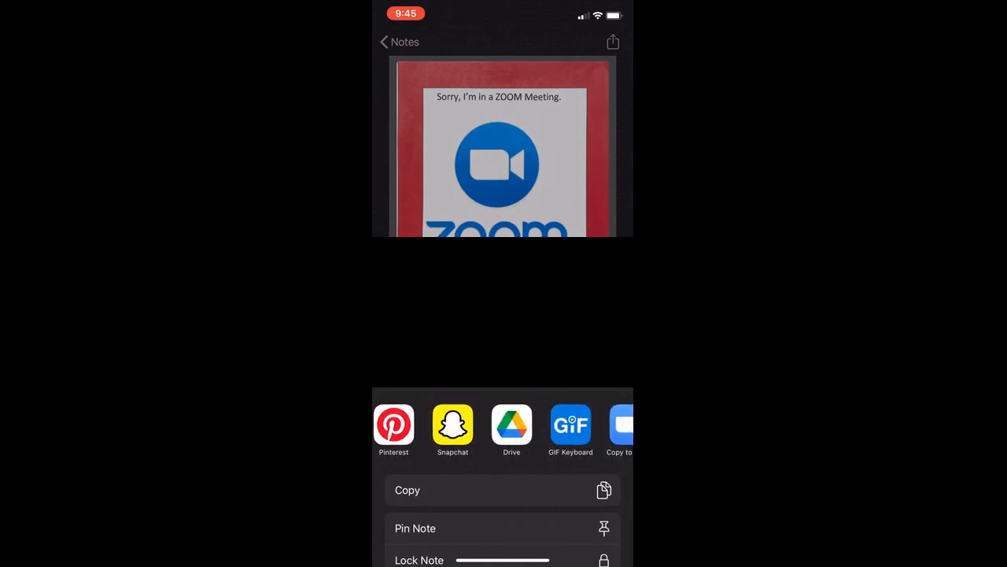
click(511, 425)
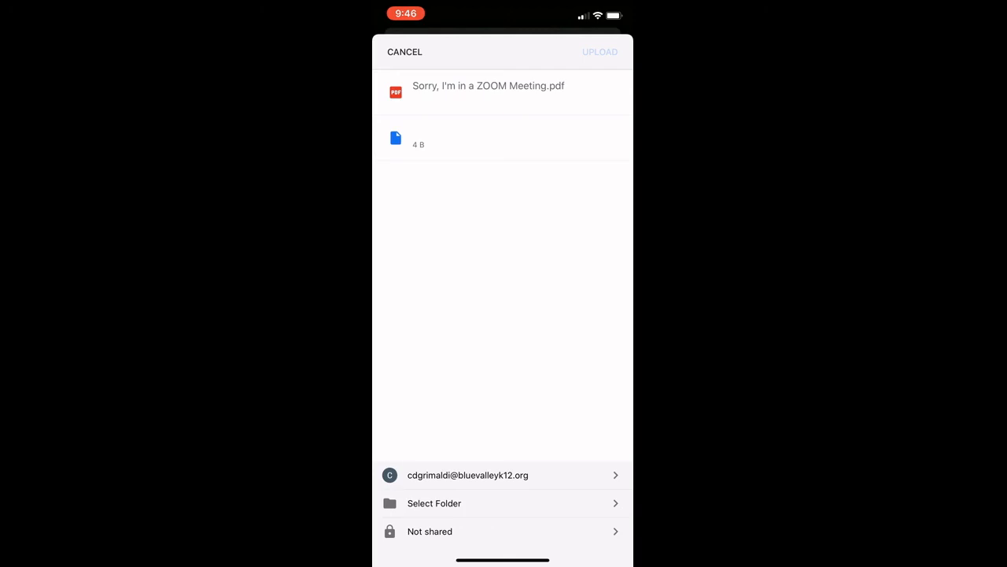
click(488, 85)
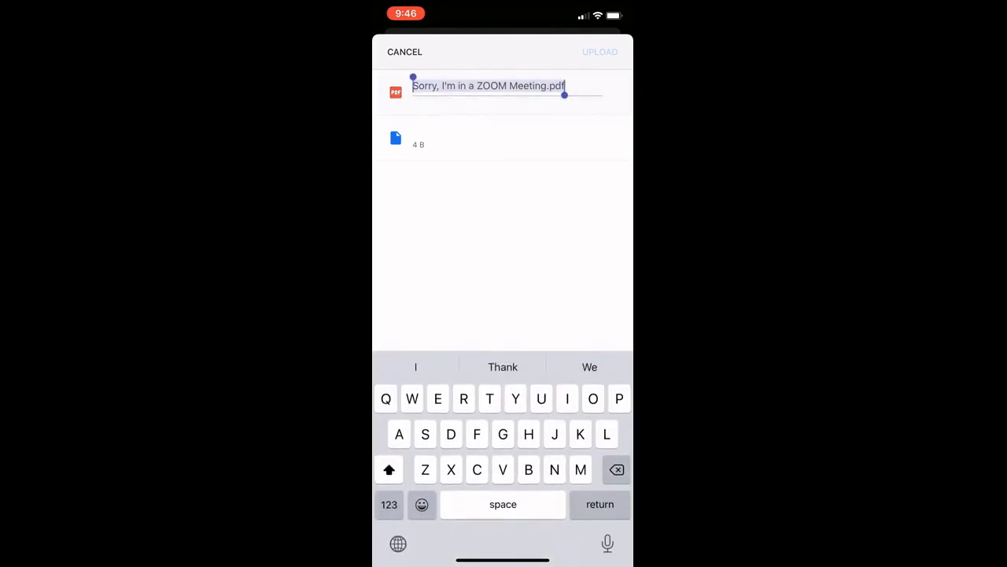